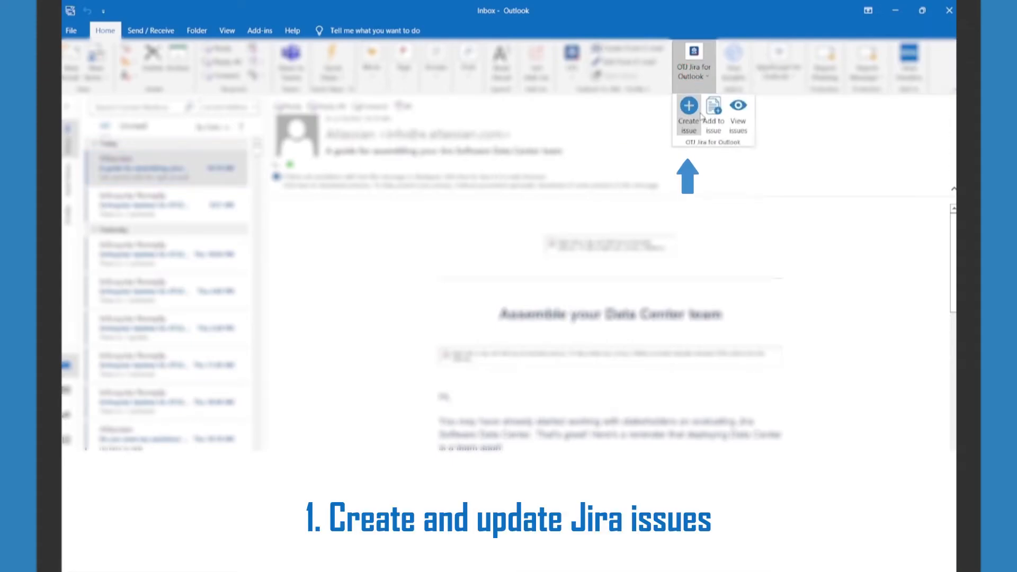
- Create a new Medium-priority Jira issue from the open email via the add-in's Create issue pane
left_click(689, 116)
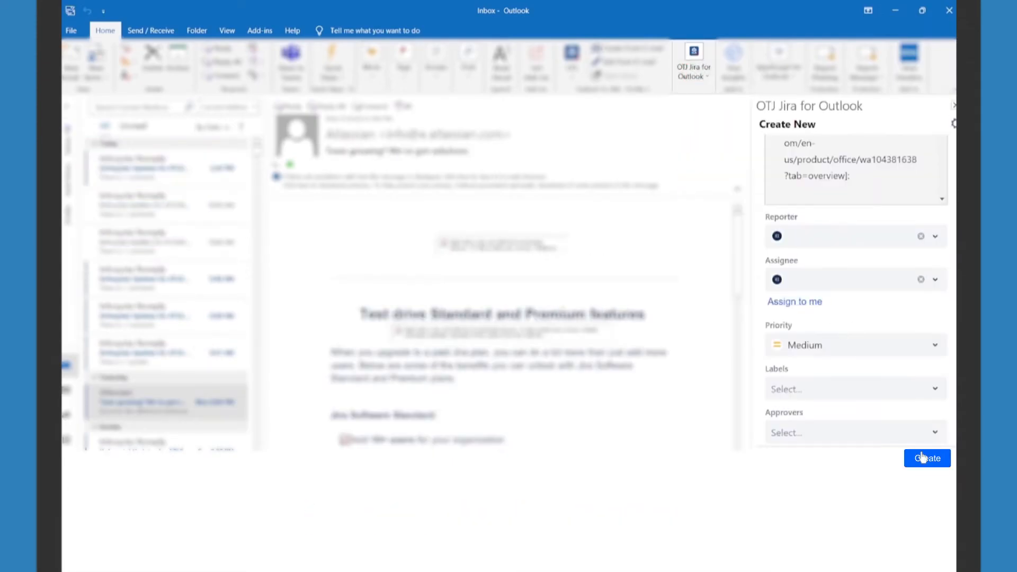
left_click(927, 459)
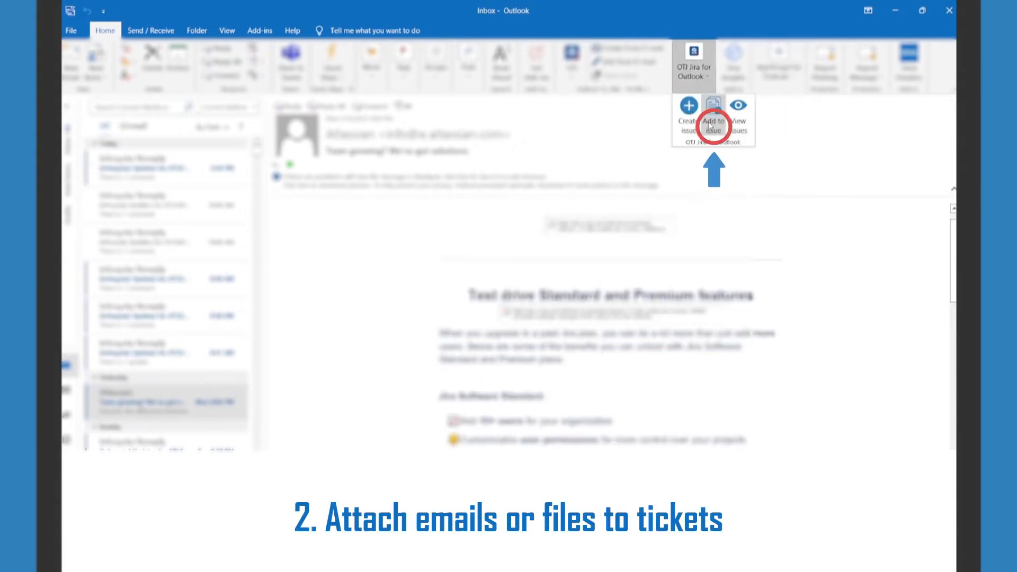
- Attach the email plus a log file and photo from disk to an existing Jira issue
left_click(713, 121)
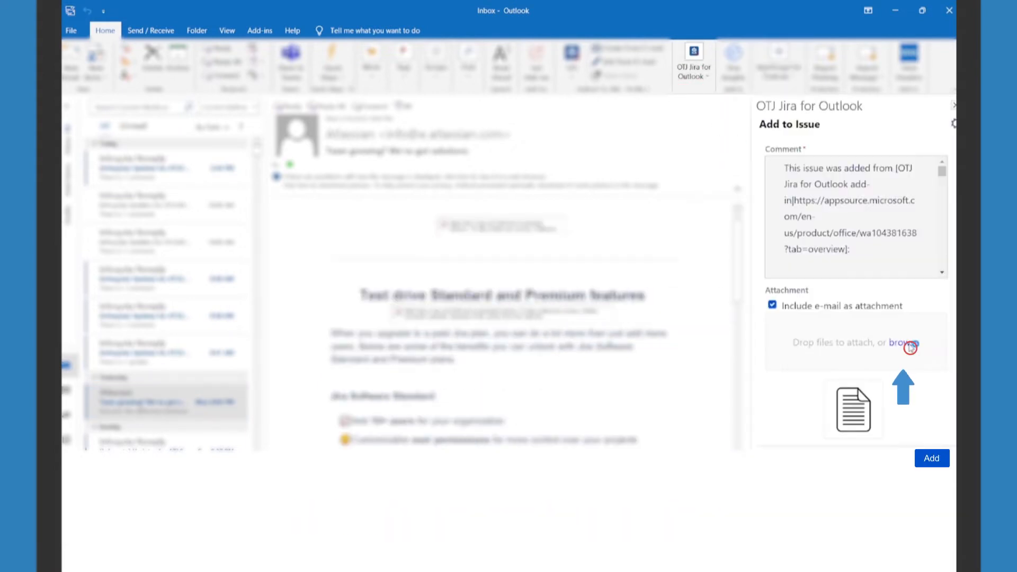
left_click(903, 342)
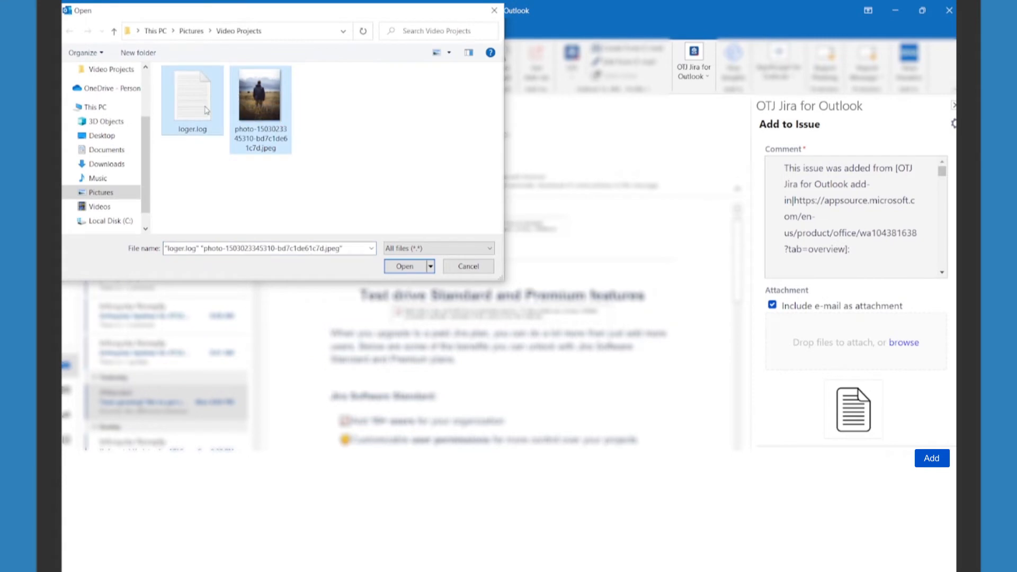
left_click(404, 266)
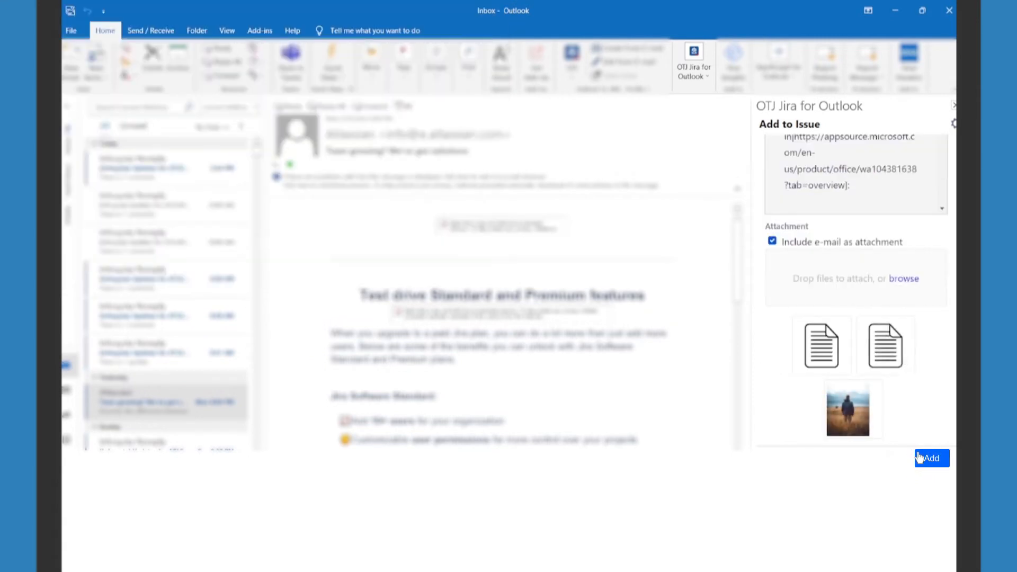
left_click(931, 458)
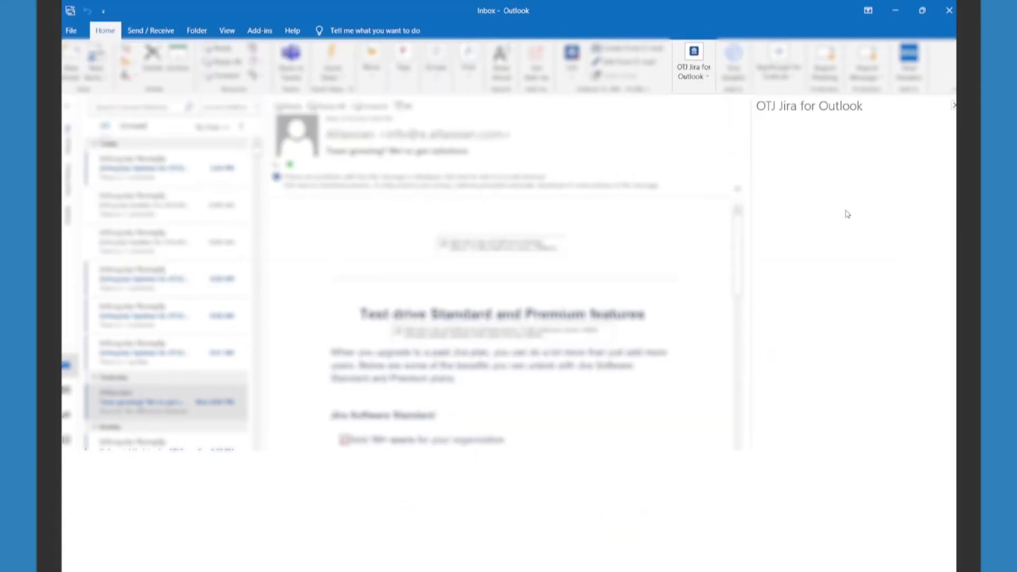
- Log 1h of work on the issue with the description 'Test'
left_click(693, 65)
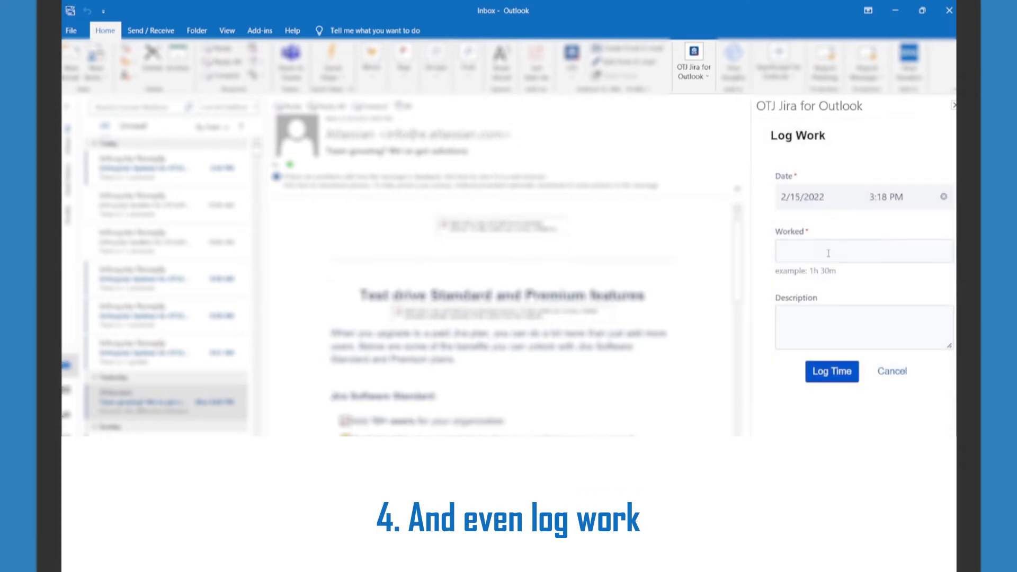
type("1h")
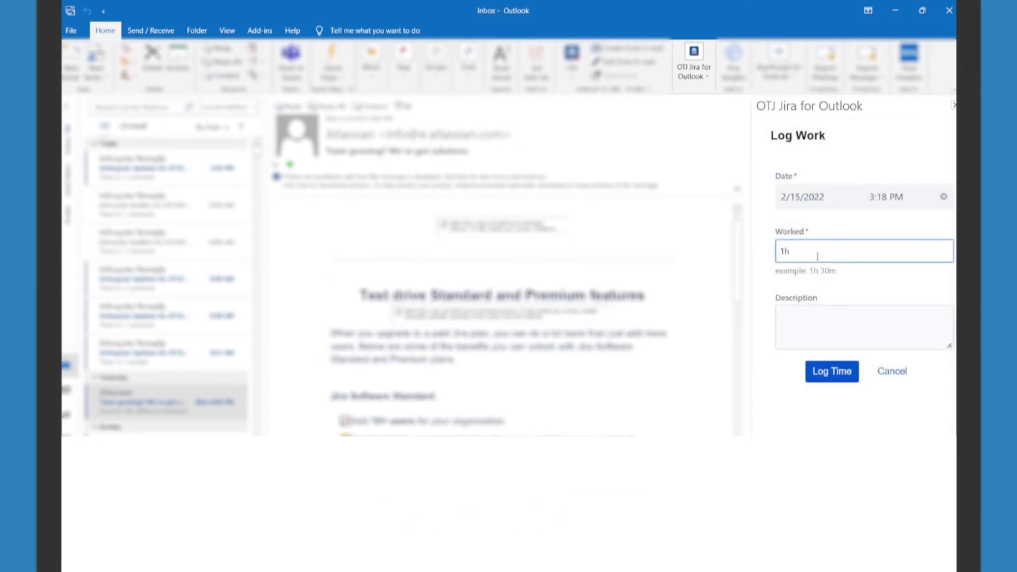
type("Test")
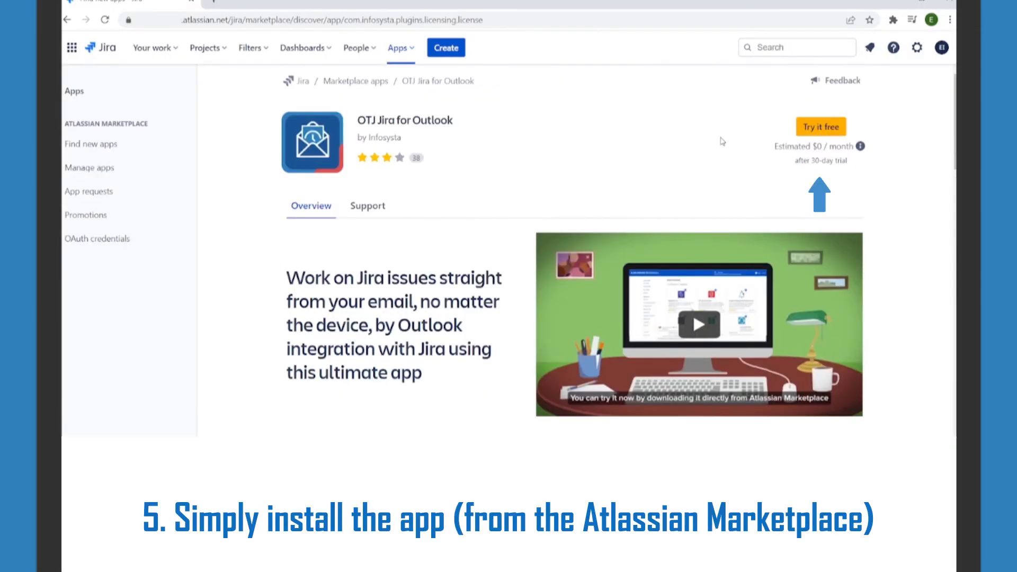
- Start a free trial of OTJ Jira for Outlook from its Atlassian Marketplace page
left_click(820, 126)
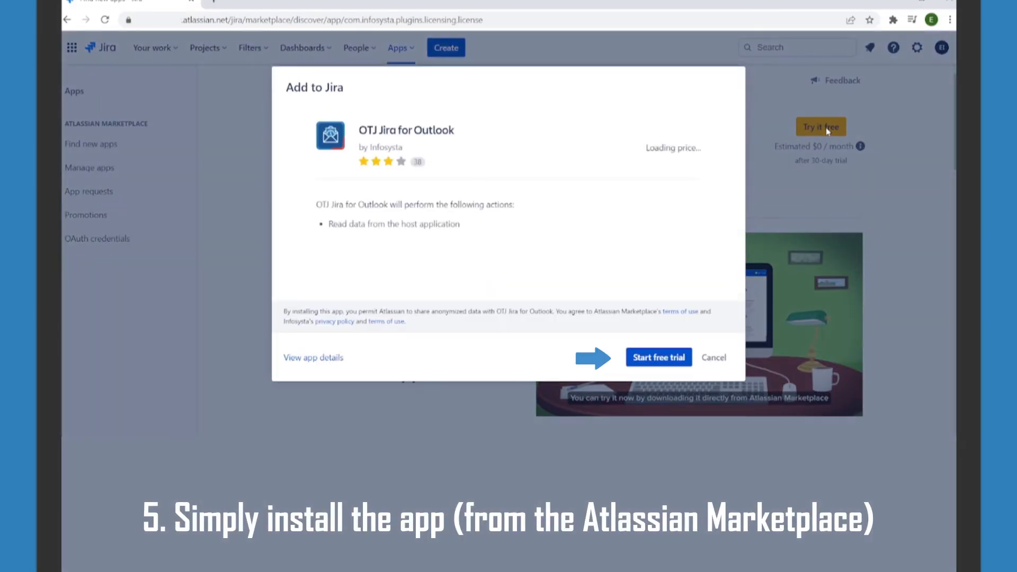
left_click(658, 358)
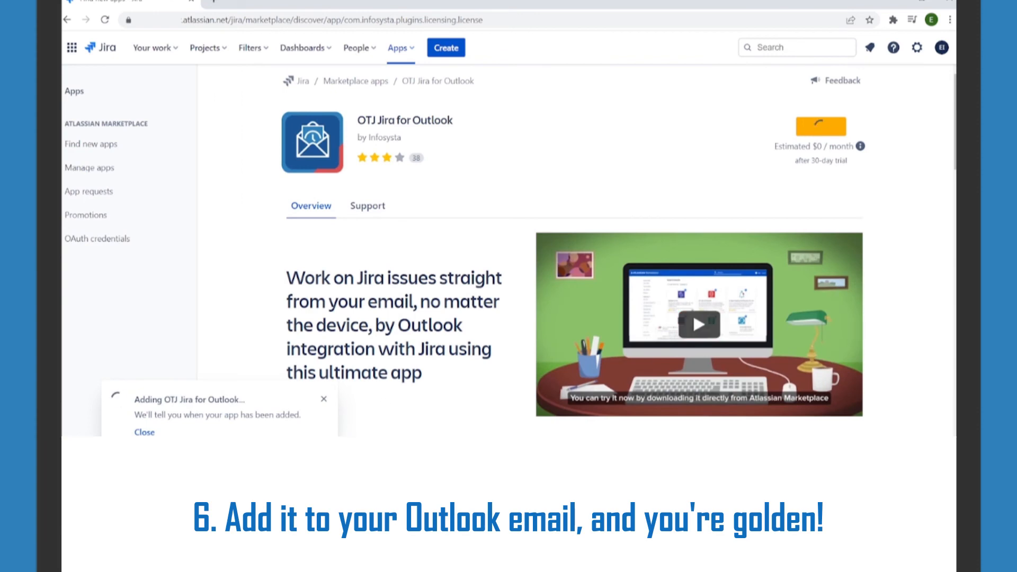